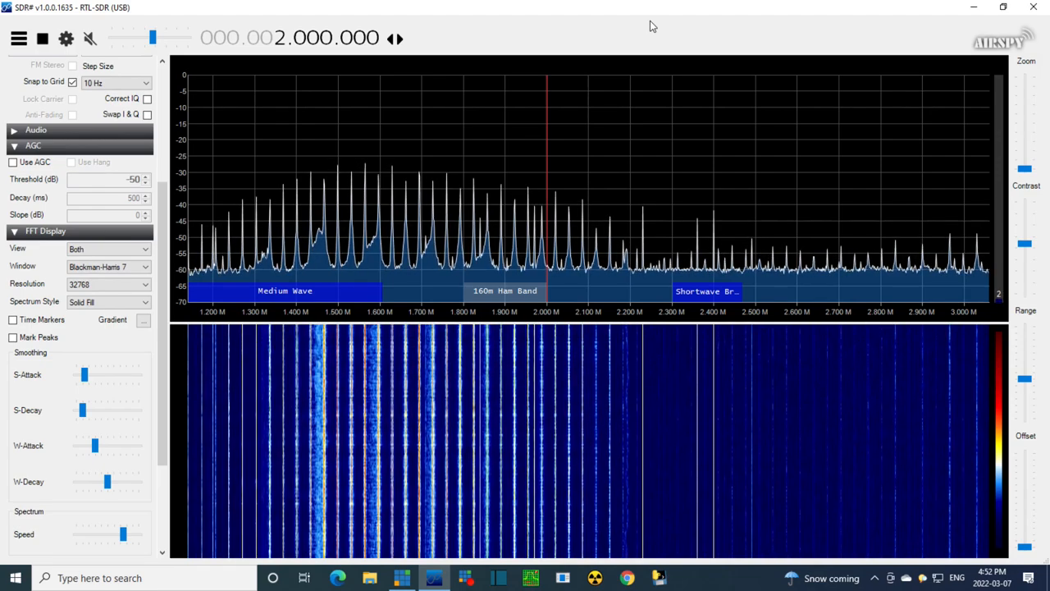
{"action": "mouse_move", "coordinate": [558, 168]}
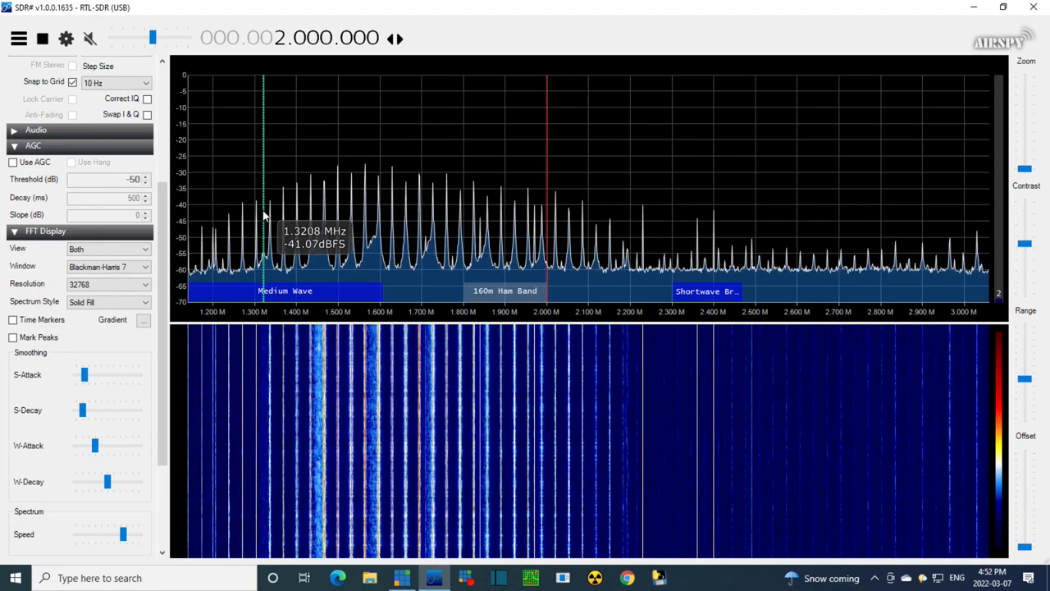
{"action": "mouse_move", "coordinate": [891, 238]}
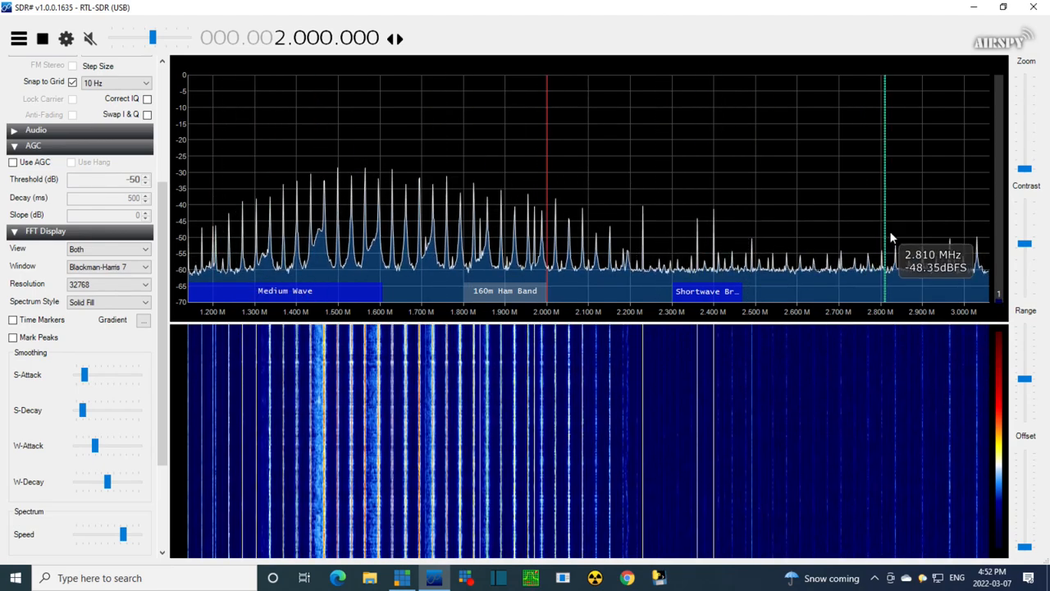
{"action": "mouse_move", "coordinate": [790, 45]}
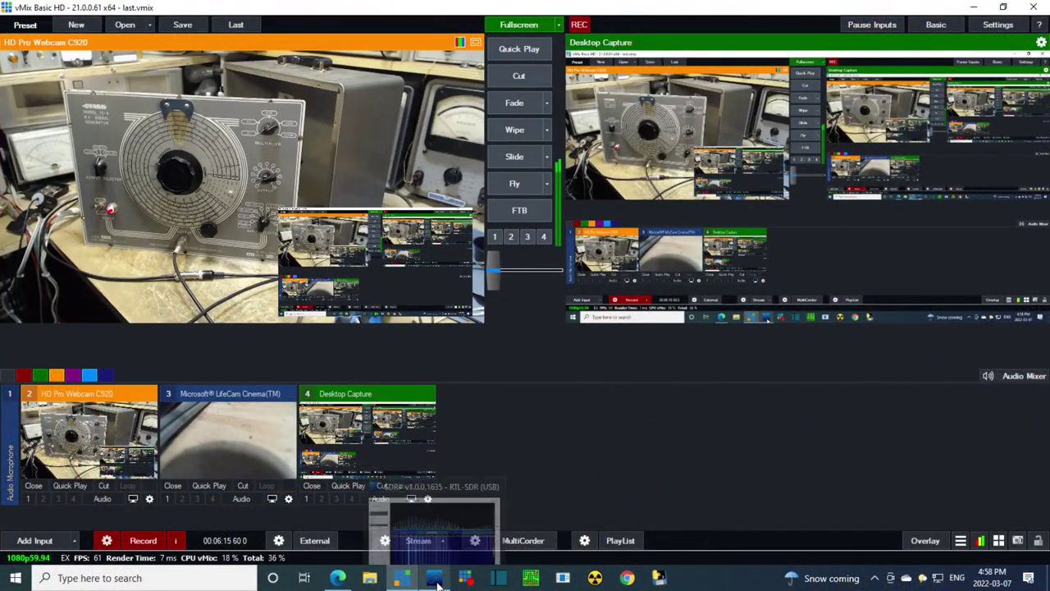
{"action": "left_click", "coordinate": [430, 577]}
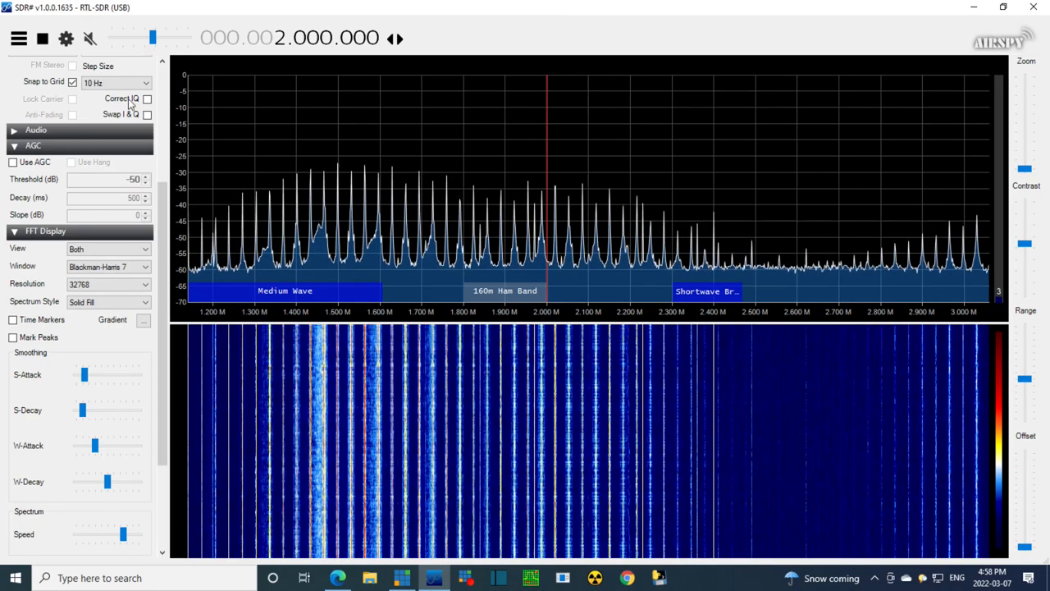
{"action": "mouse_move", "coordinate": [269, 258]}
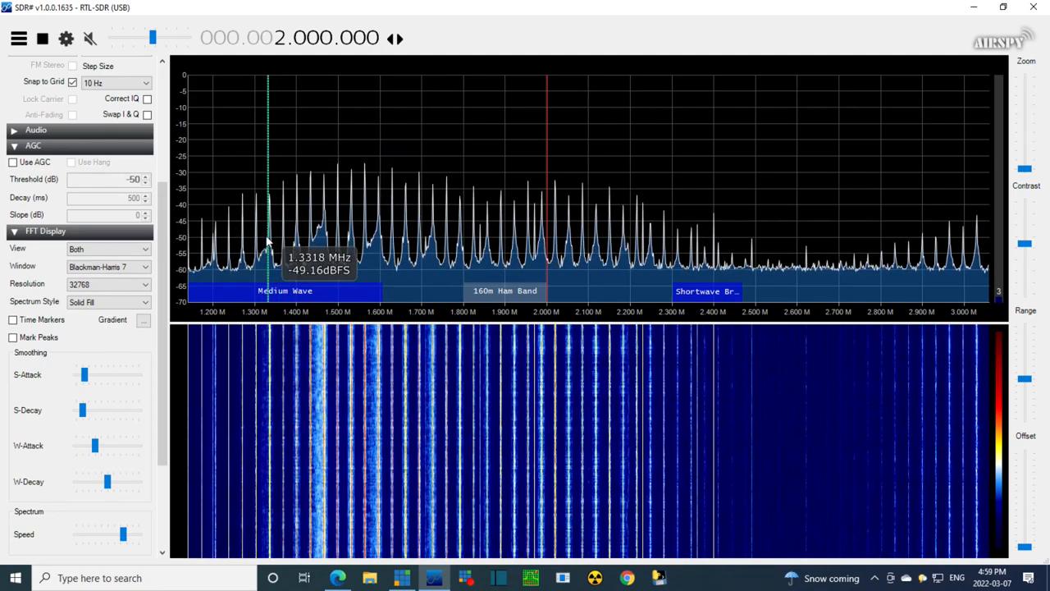
{"action": "mouse_move", "coordinate": [711, 173]}
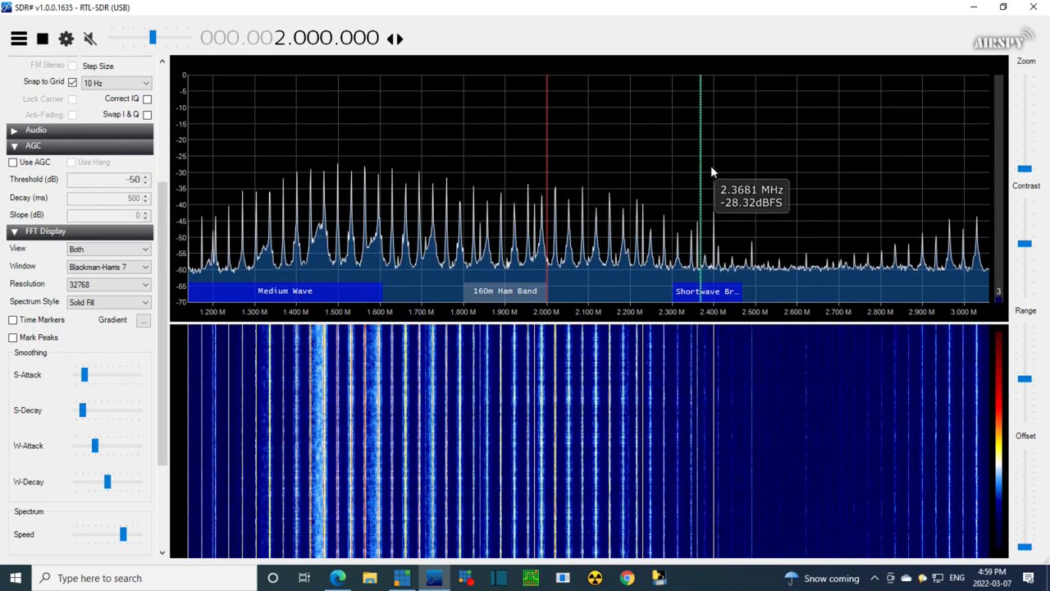
{"action": "mouse_move", "coordinate": [738, 151]}
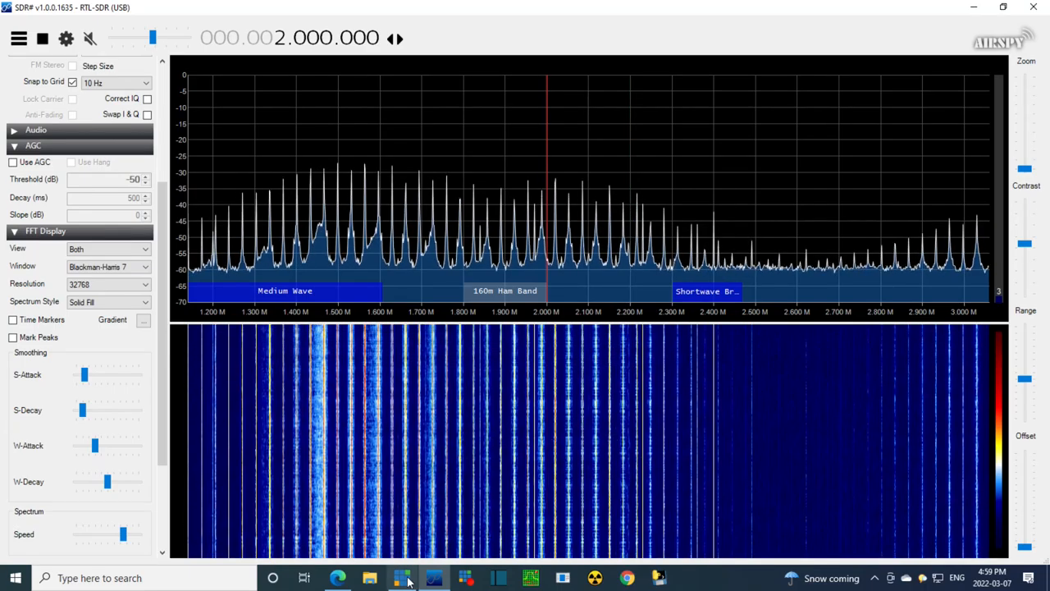
{"action": "left_click", "coordinate": [405, 579]}
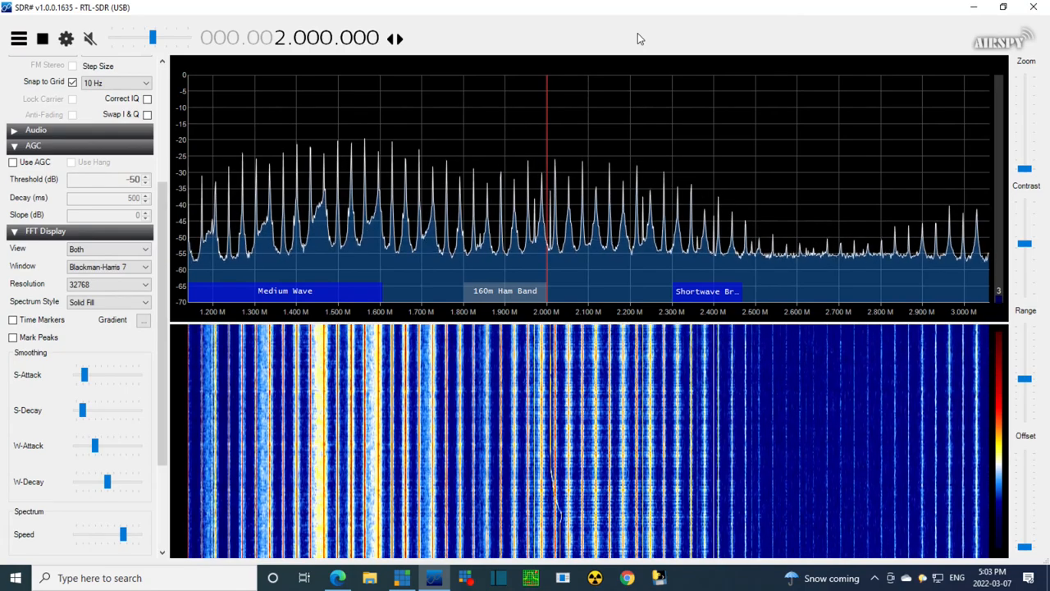
{"action": "mouse_move", "coordinate": [550, 174]}
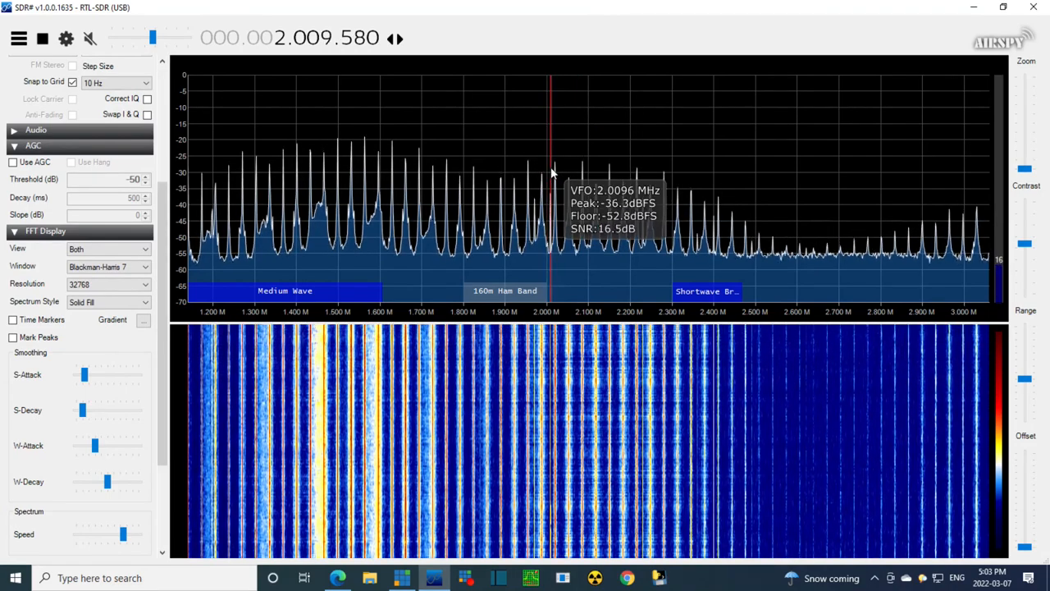
{"action": "mouse_move", "coordinate": [308, 53]}
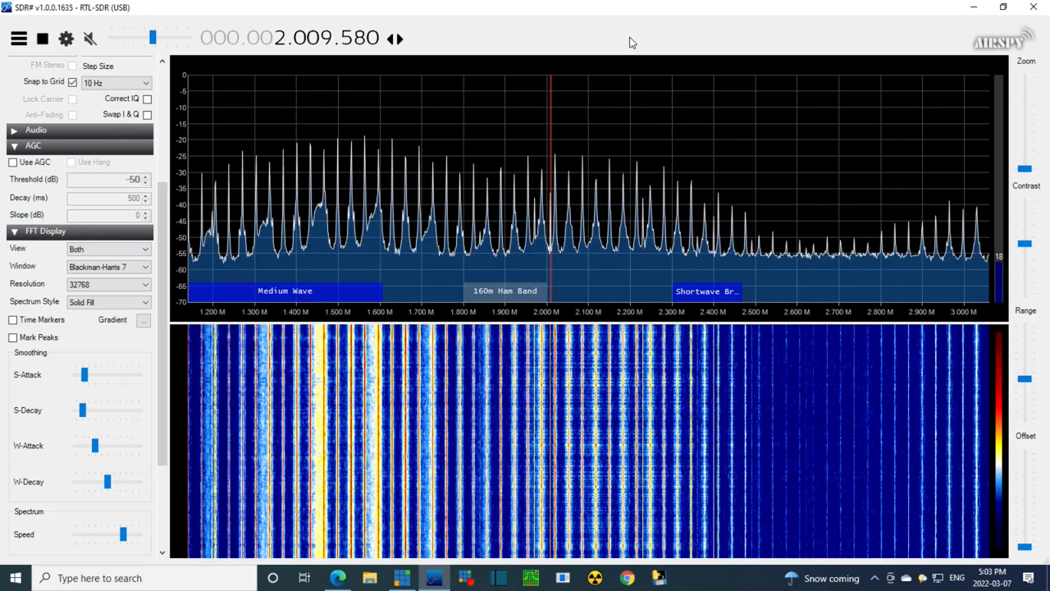
{"action": "mouse_move", "coordinate": [817, 124]}
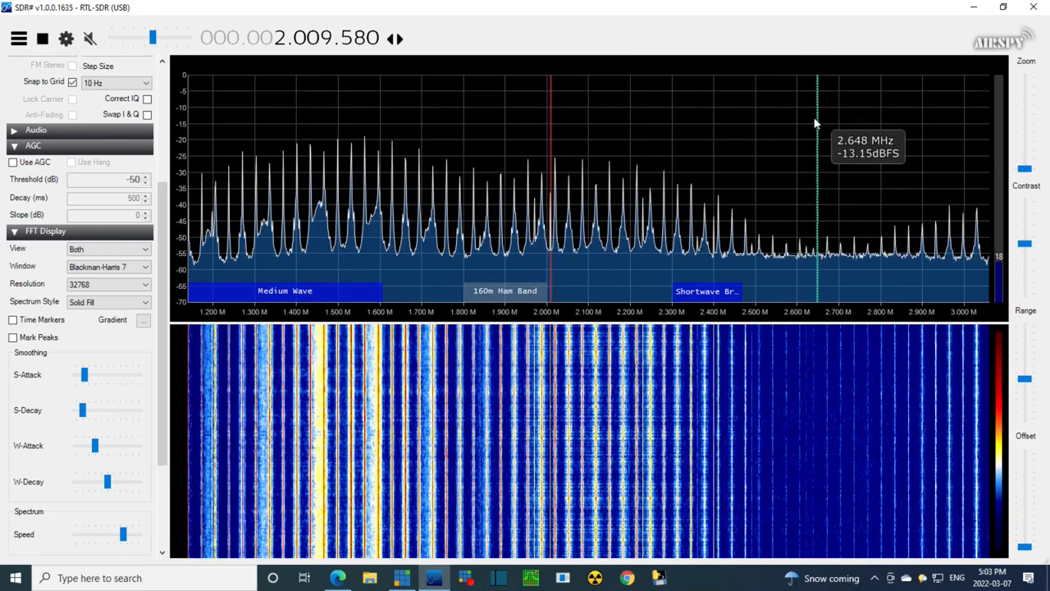